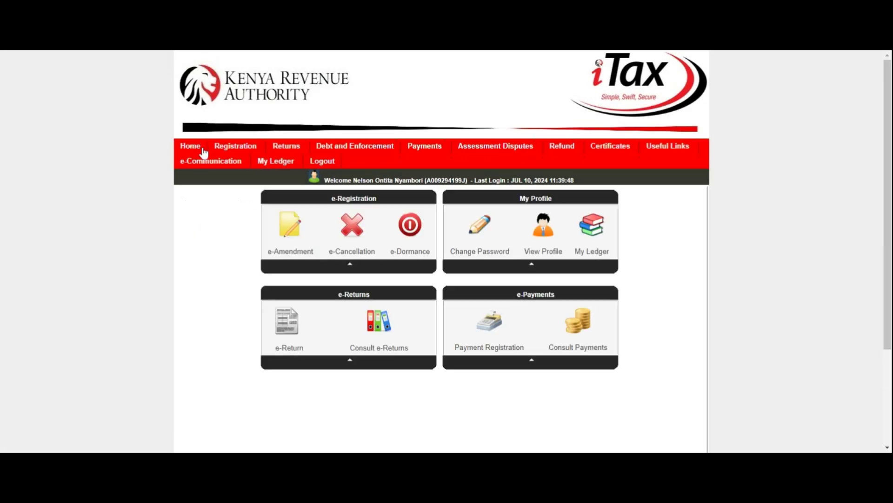
- Start the Amend PIN Details service from the Registration menu and continue to the online form
left_click(235, 146)
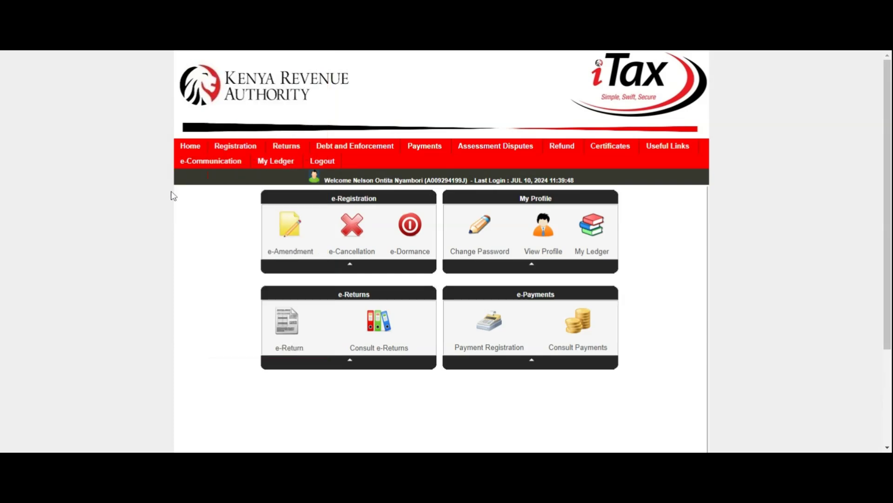
mouse_move(246, 234)
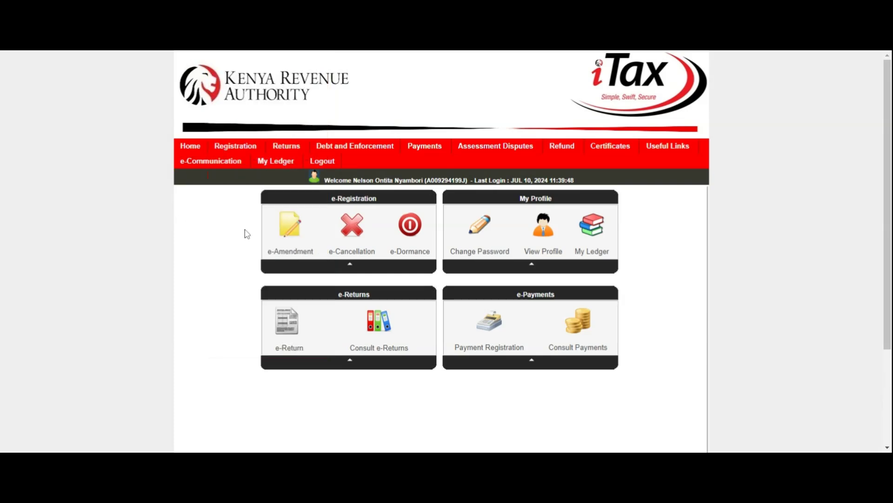
mouse_move(235, 232)
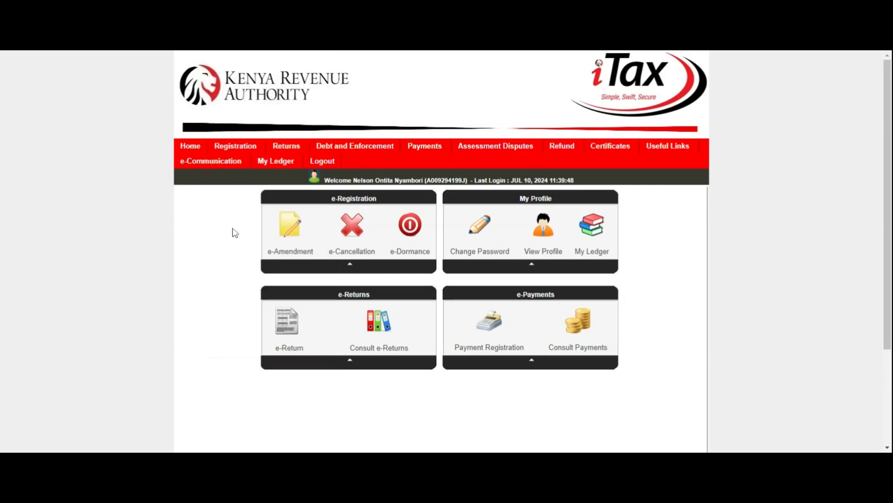
left_click(236, 145)
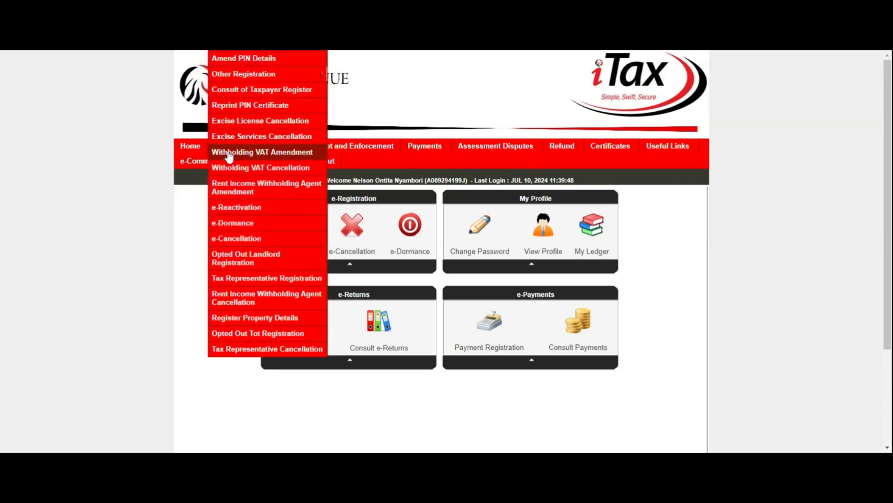
mouse_move(249, 59)
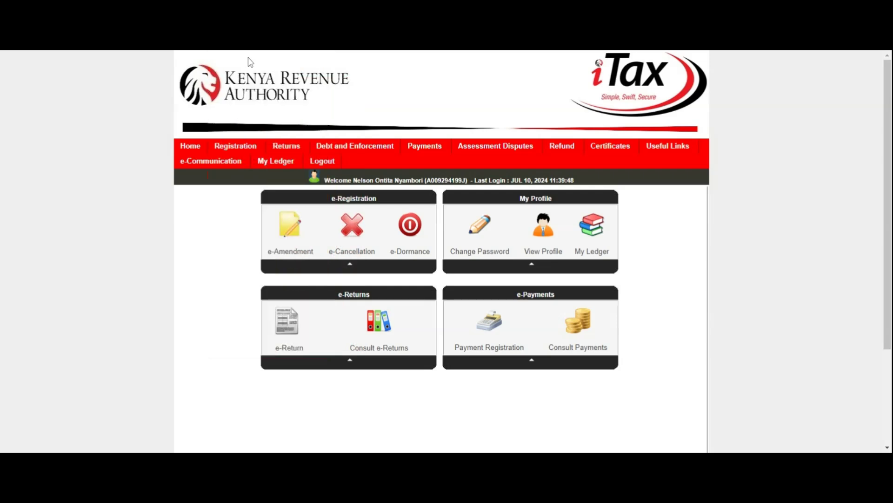
left_click(289, 224)
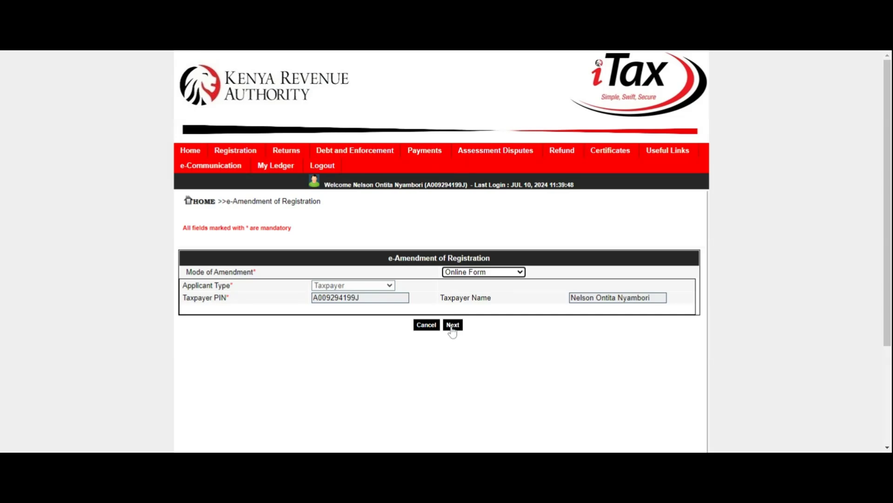
left_click(454, 324)
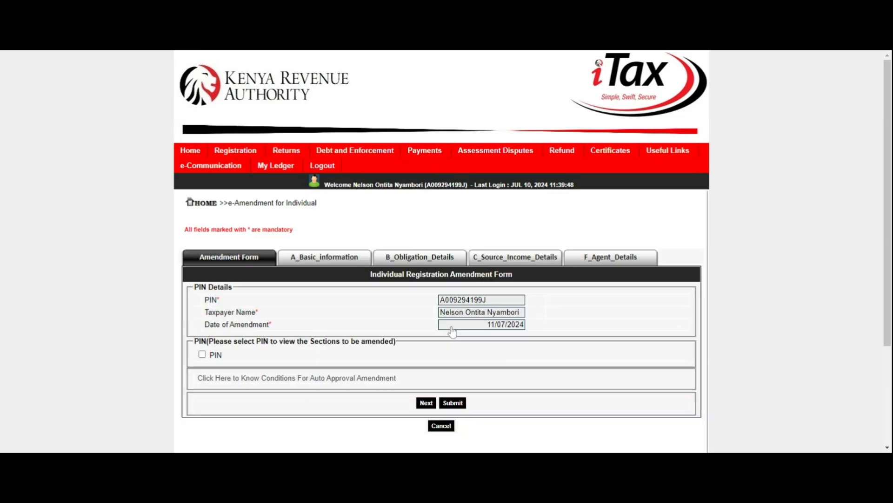
mouse_move(231, 312)
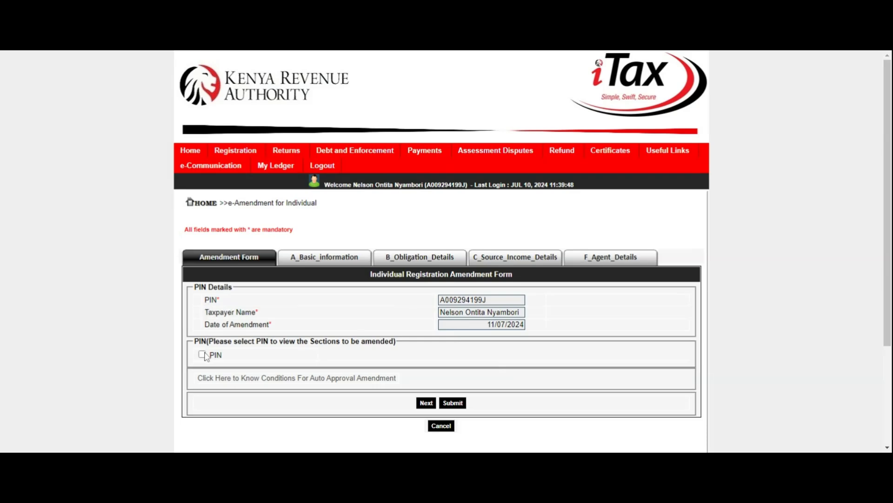
- Tick the PIN checkbox and mark Basic Information as the section to amend
left_click(201, 354)
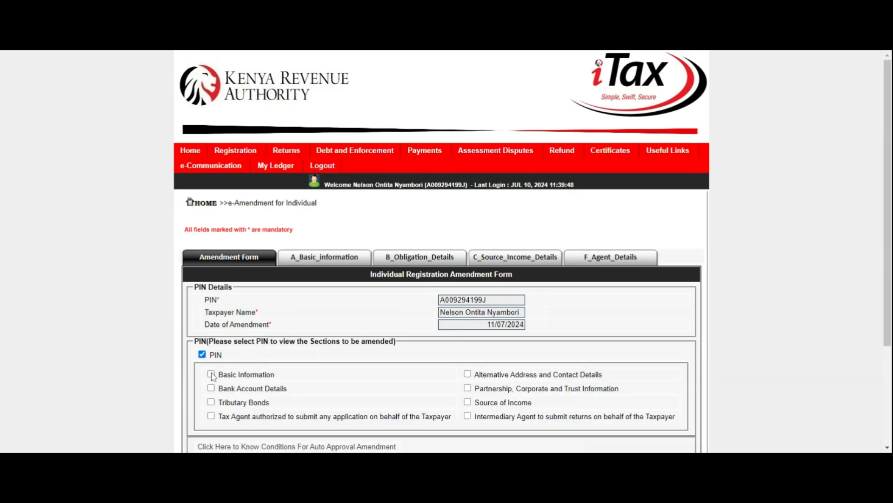
left_click(210, 374)
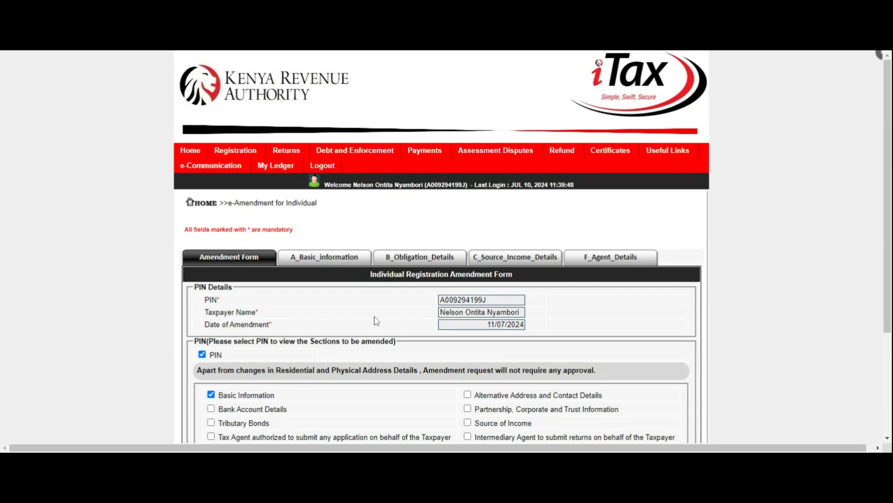
scroll("down", 3)
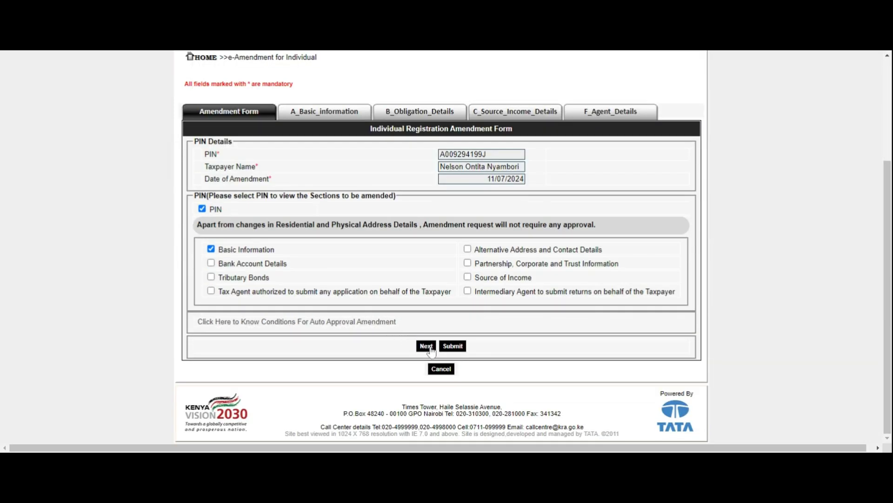
- Proceed to the A_Basic_information tab and bring Principal Contact Details into view
left_click(426, 345)
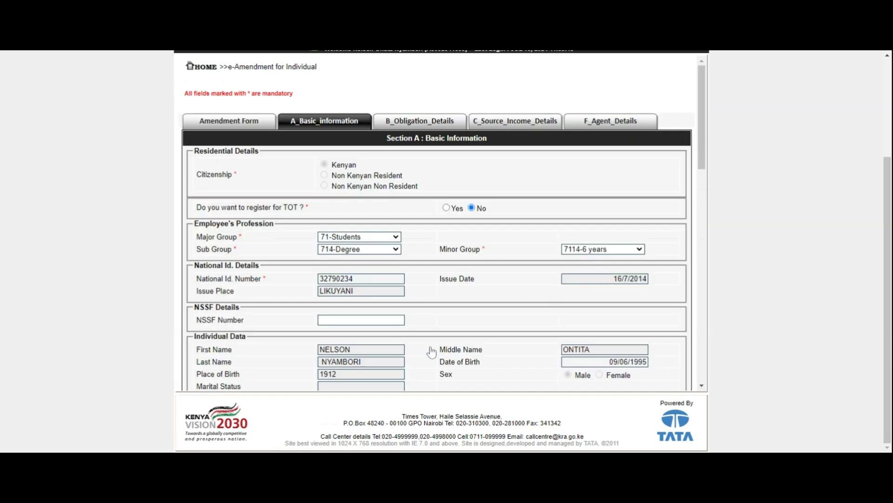
mouse_move(525, 285)
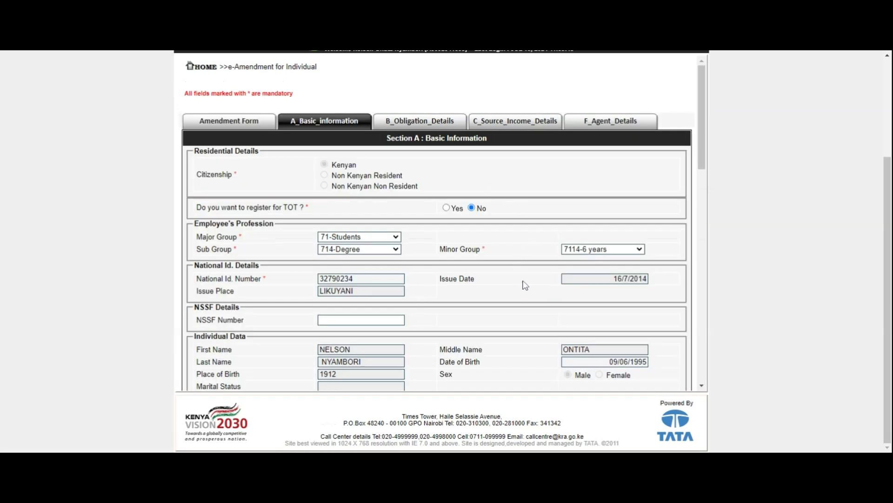
scroll("down", 3)
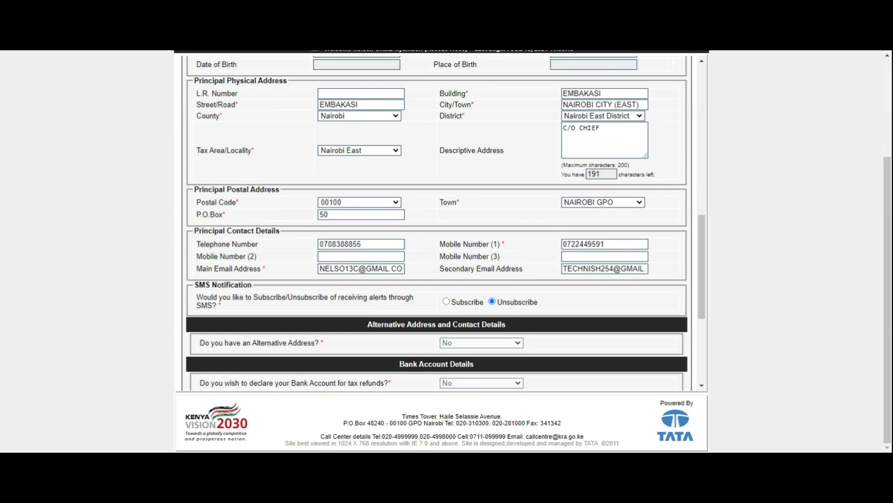
left_click(361, 268)
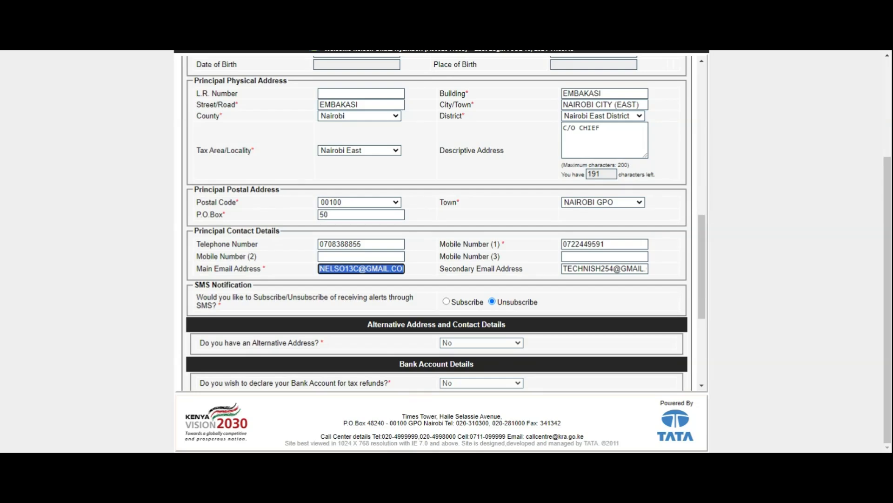
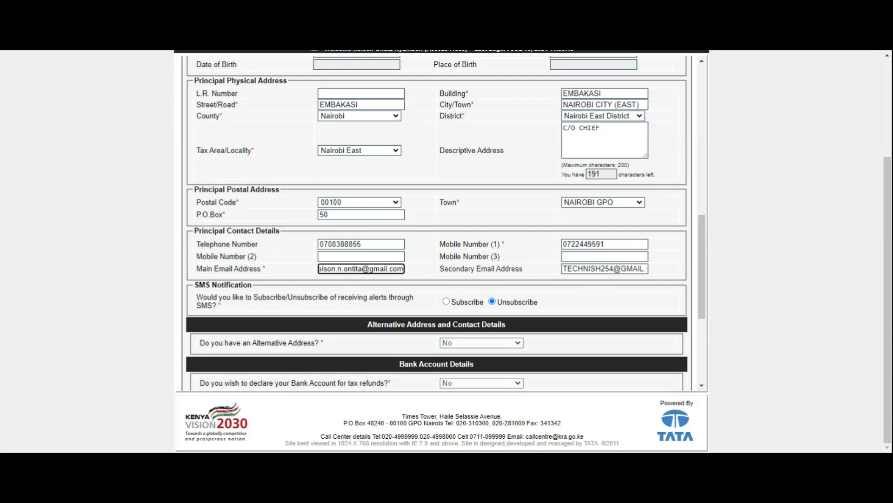
scroll("down", 3)
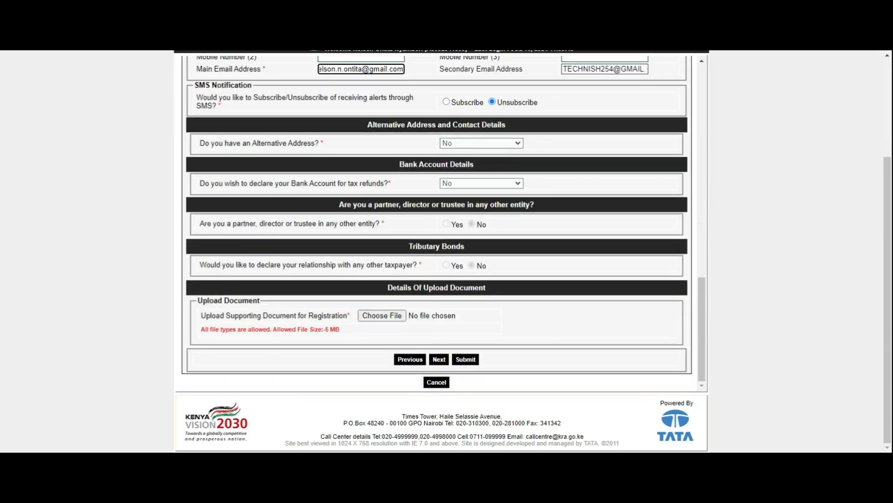
scroll("up", 3)
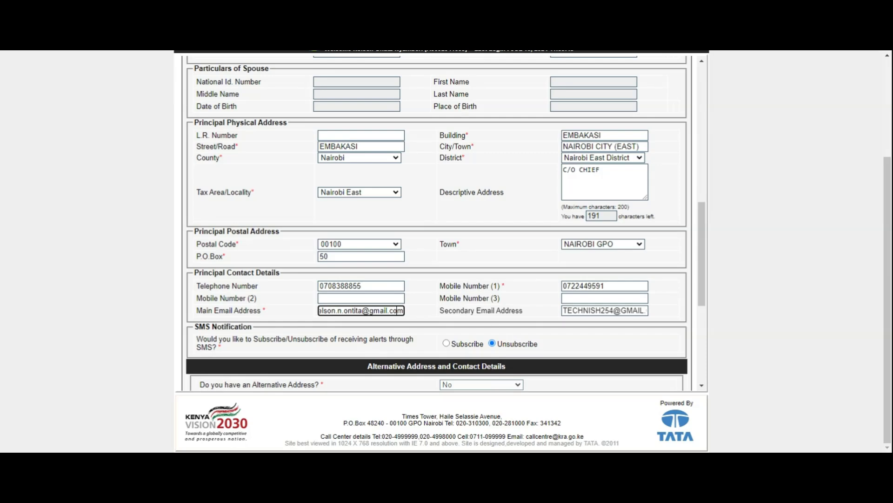
scroll("down", 3)
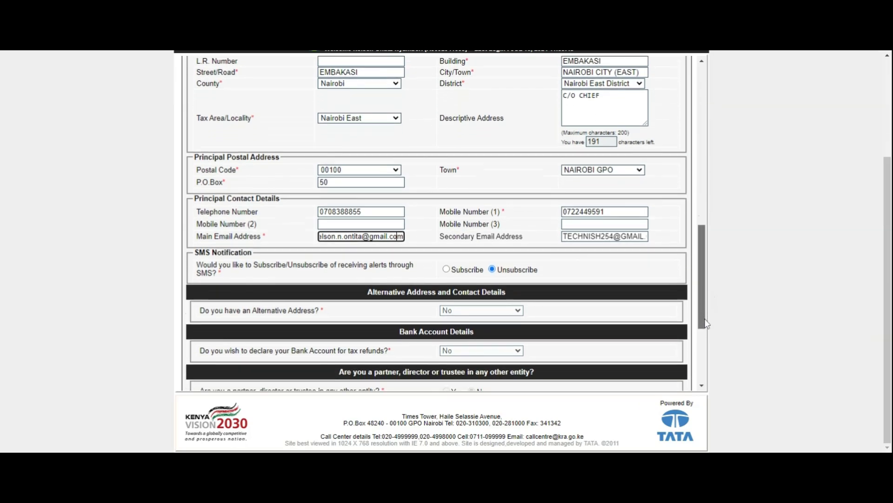
scroll("down", 3)
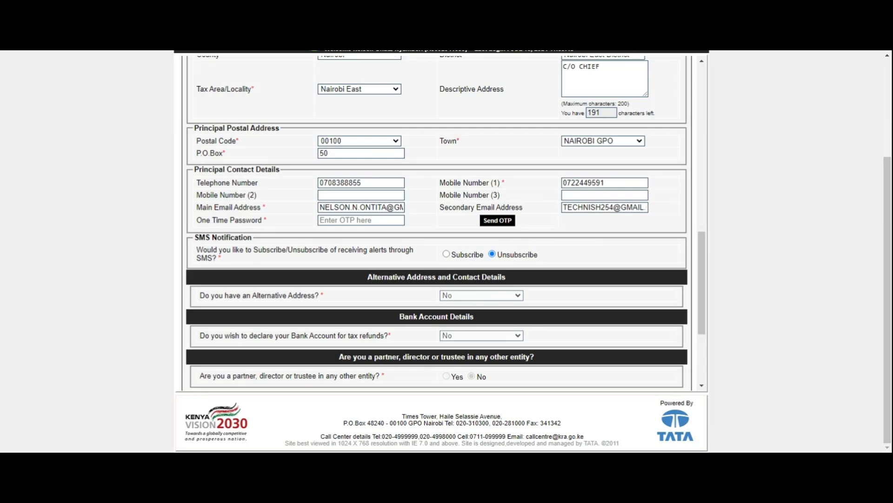
mouse_move(396, 259)
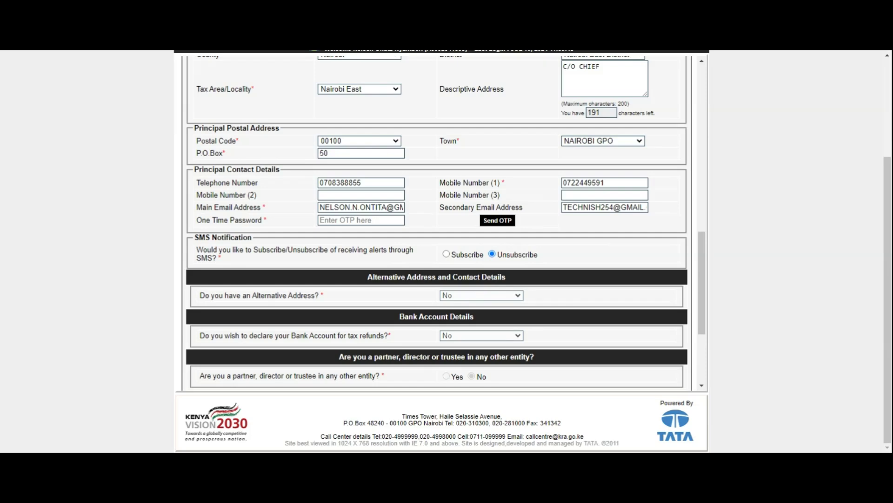
- Focus the One Time Password field beneath the new email and review the form down to the submit step
left_click(361, 220)
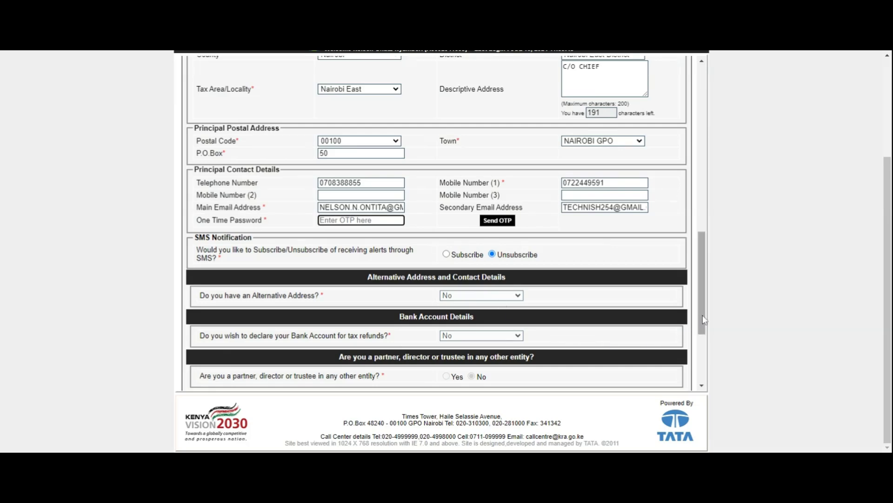
scroll("down", 3)
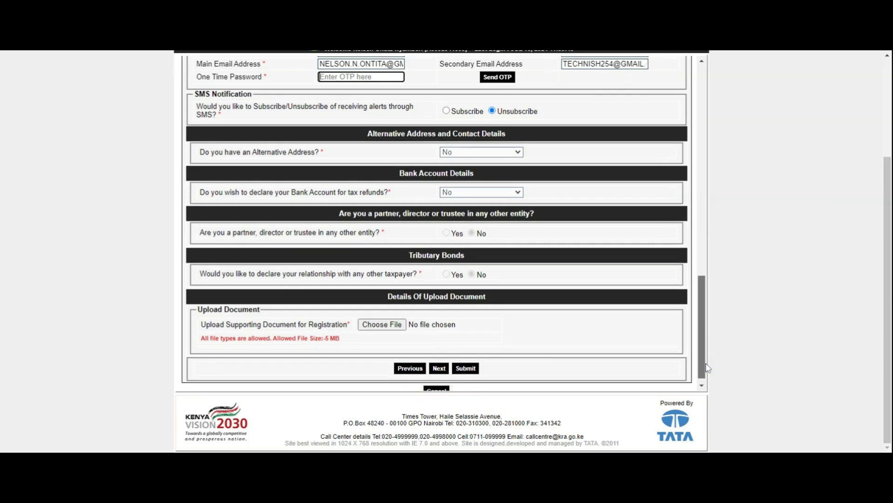
scroll("up", 3)
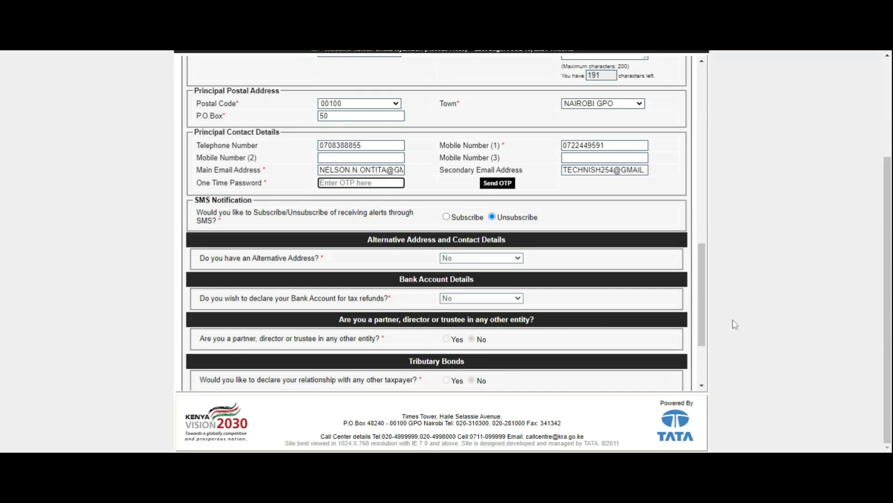
scroll("down", 3)
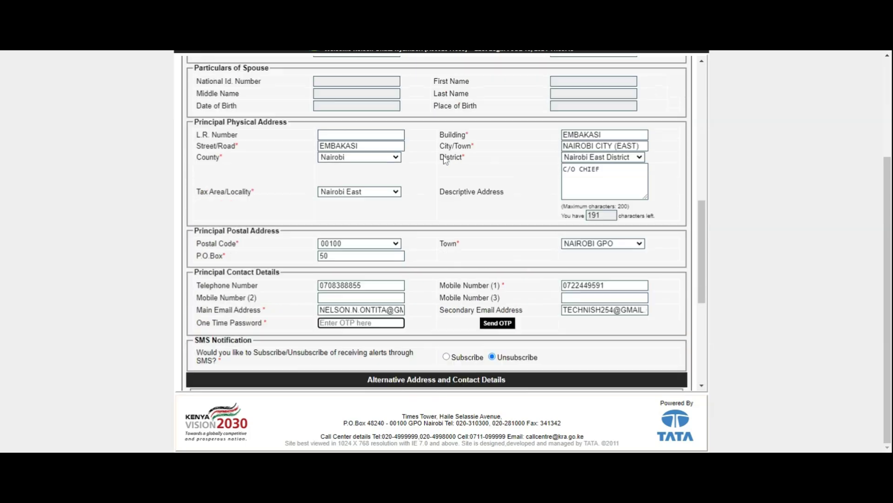
scroll("down", 3)
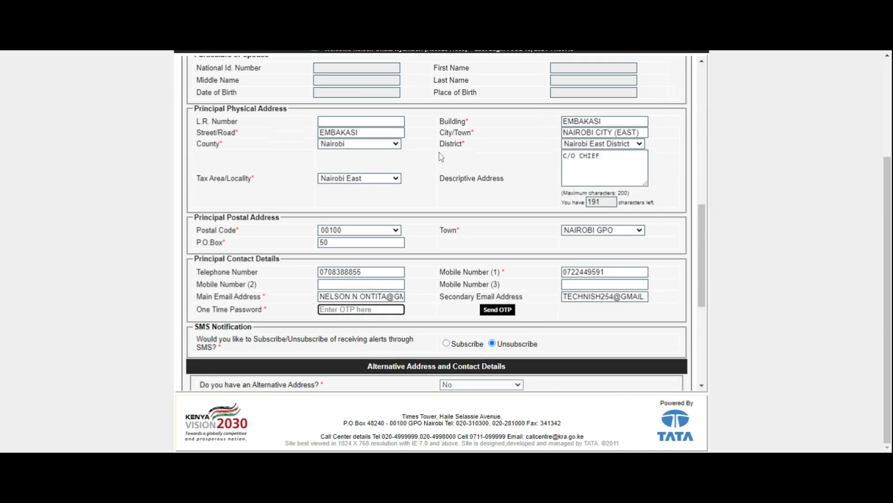